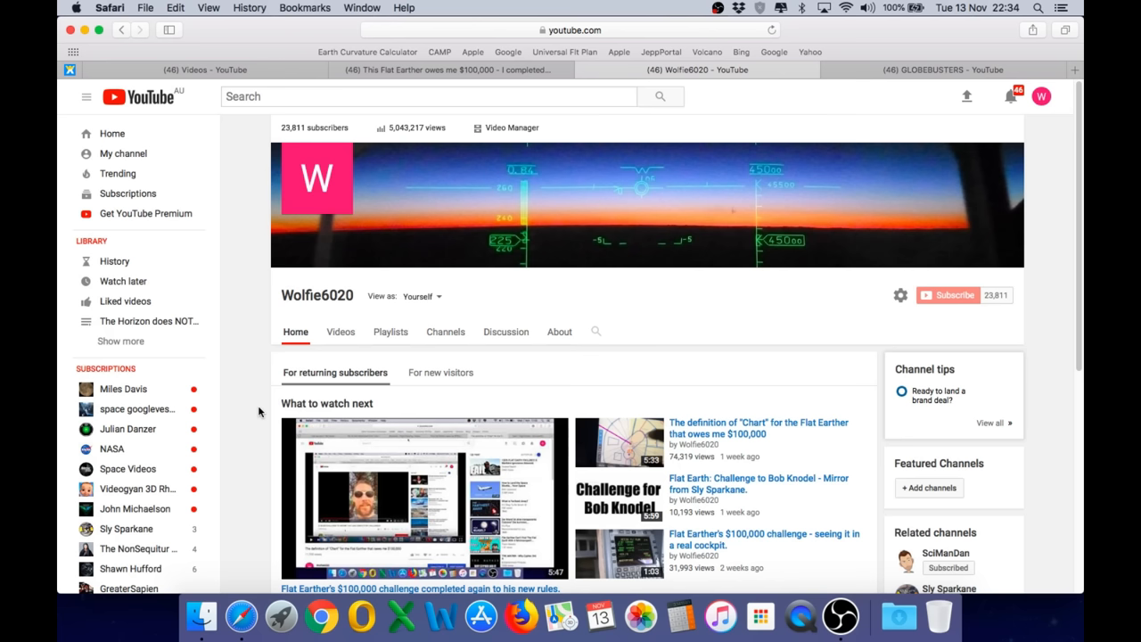
mouse_move(315, 143)
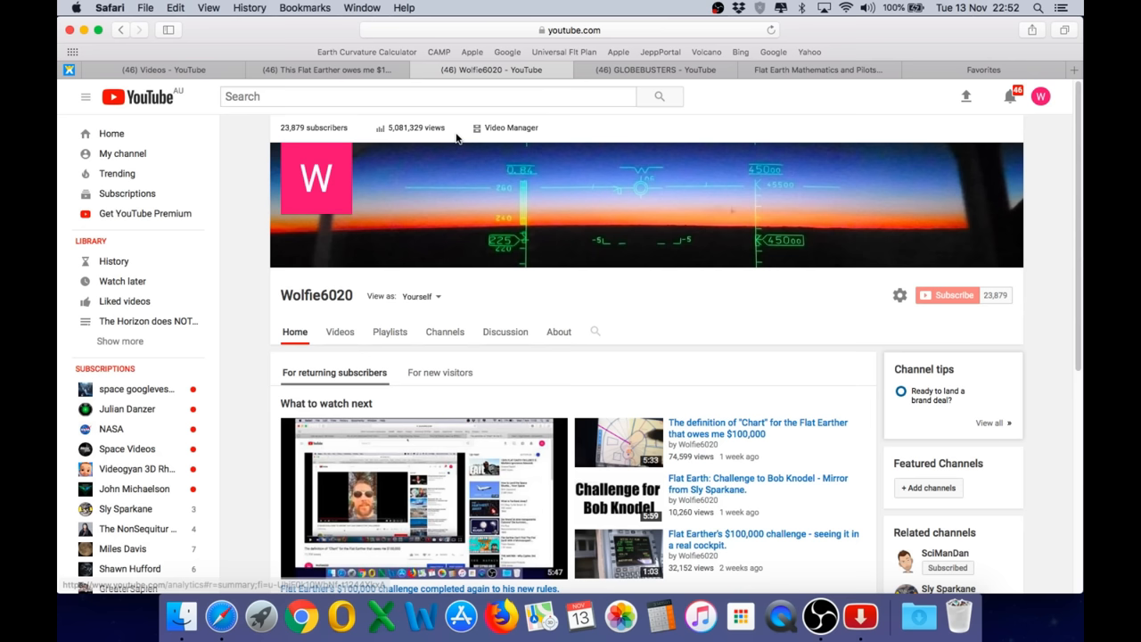
- Reach Bob Knodel's FEIC speaker profile via the GLOBEBUSTERS tab and read down it
click(656, 70)
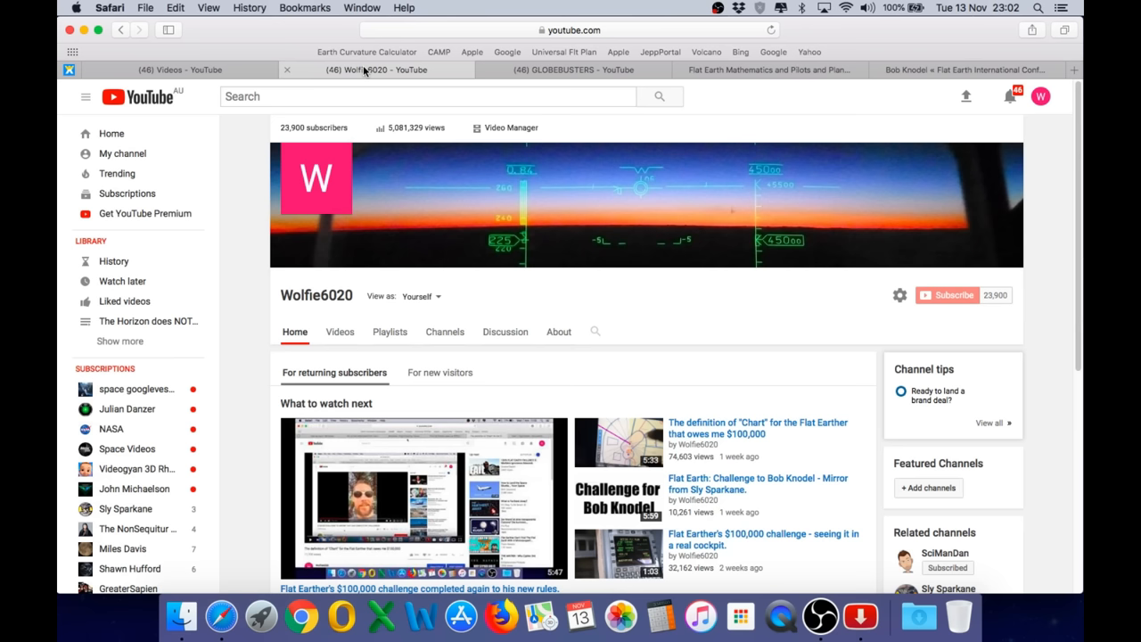
mouse_move(385, 69)
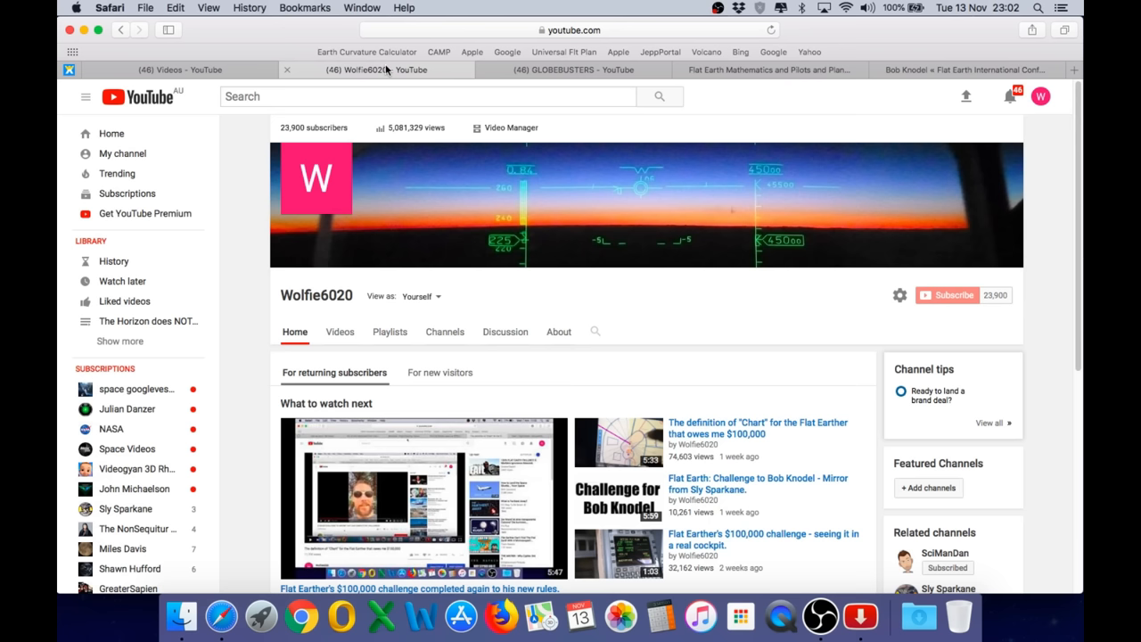
click(574, 69)
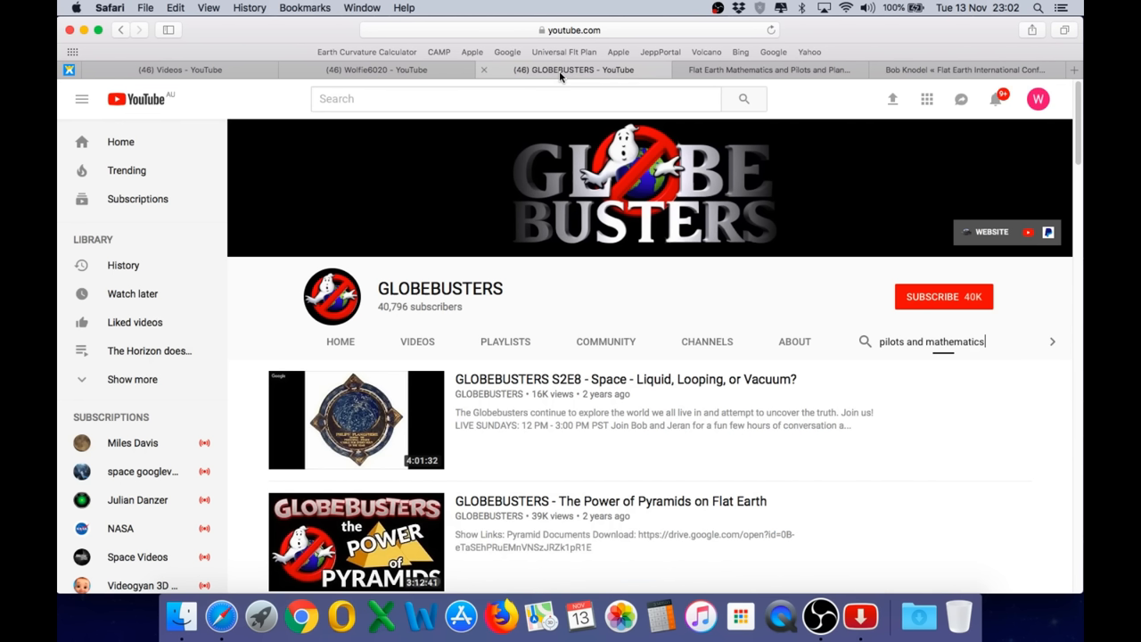
click(962, 70)
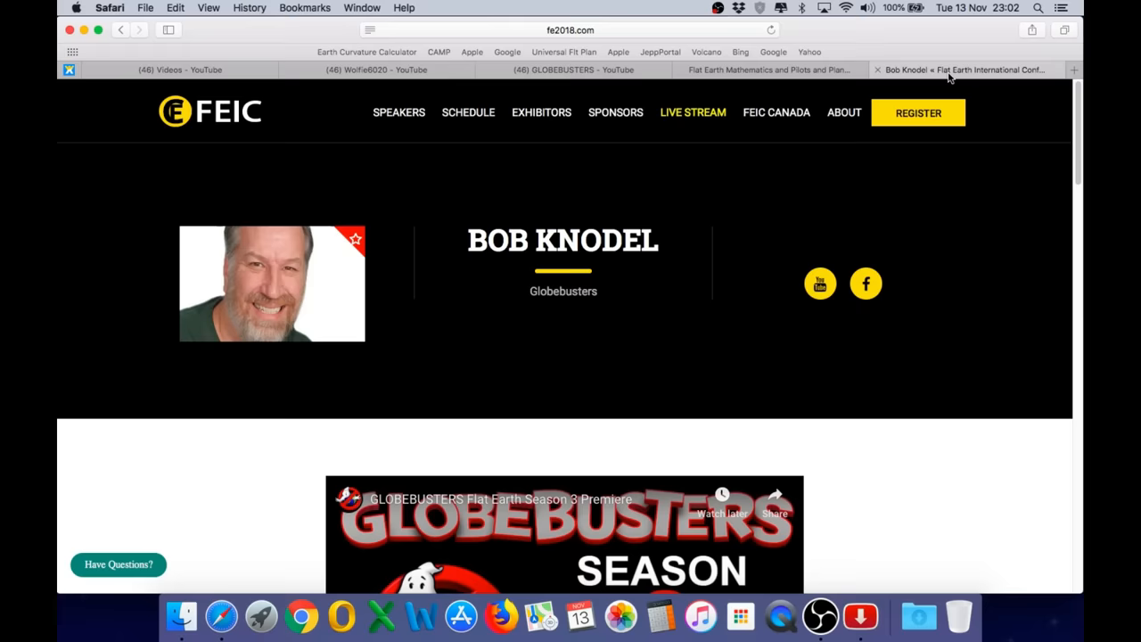
scroll(down, 3)
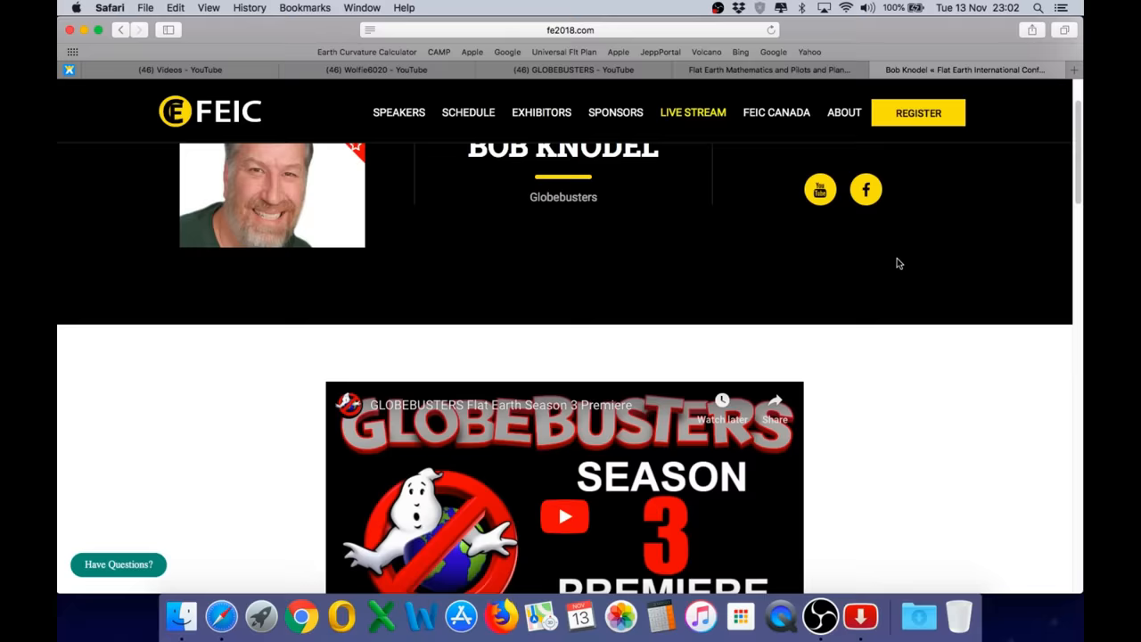
scroll(down, 3)
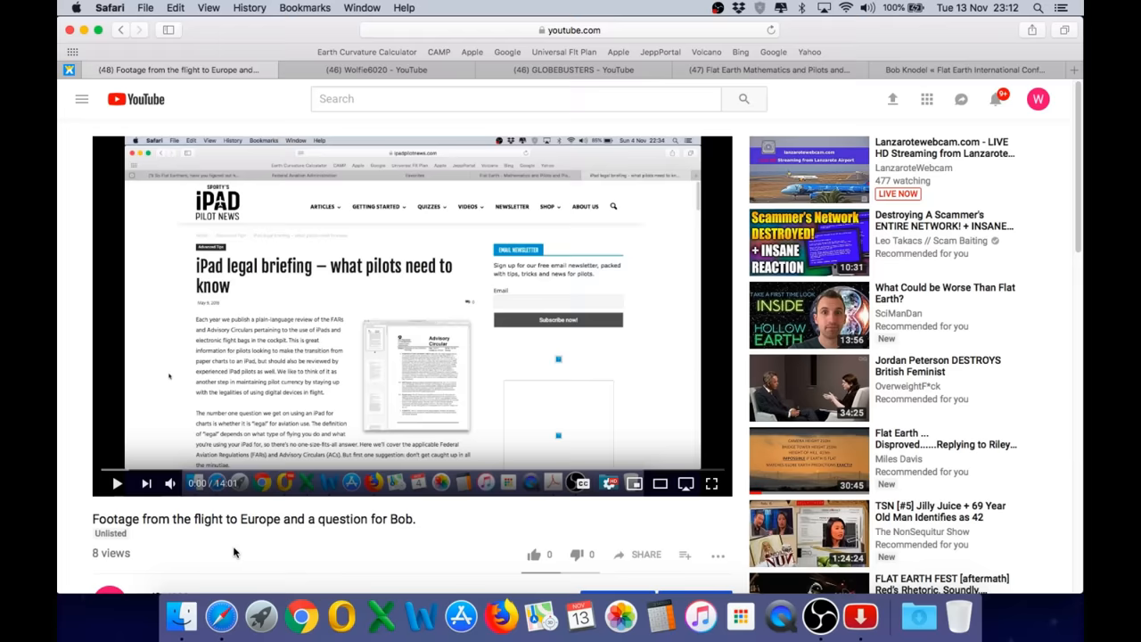
- Reveal the uploader, upload date and category of the 'Footage from the flight to Europe' video
scroll(down, 3)
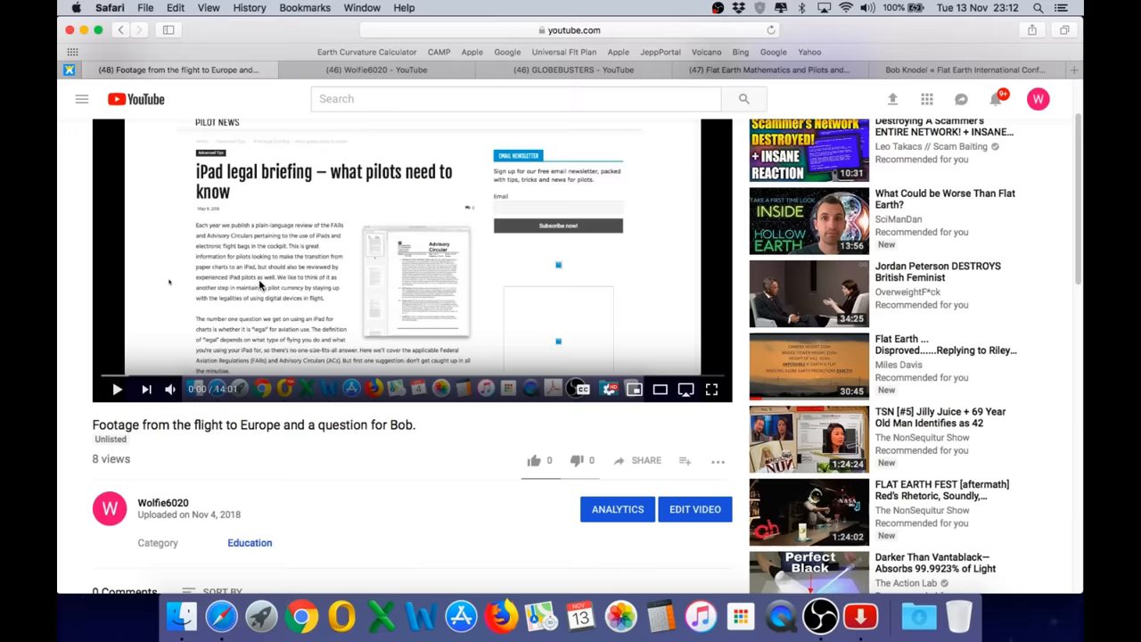
scroll(down, 3)
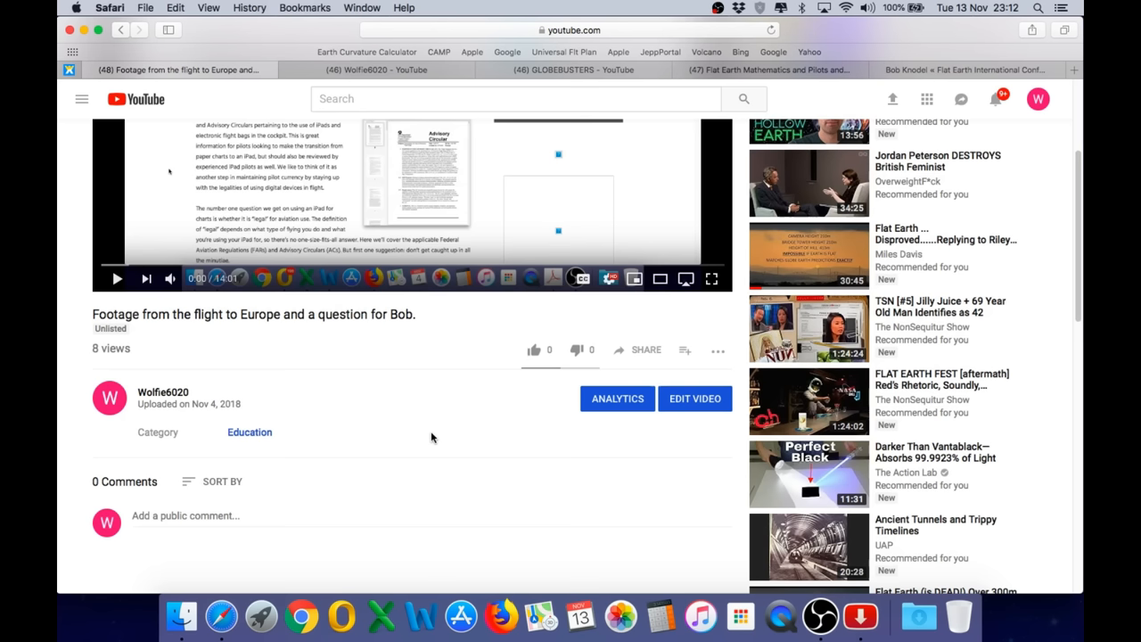
mouse_move(285, 411)
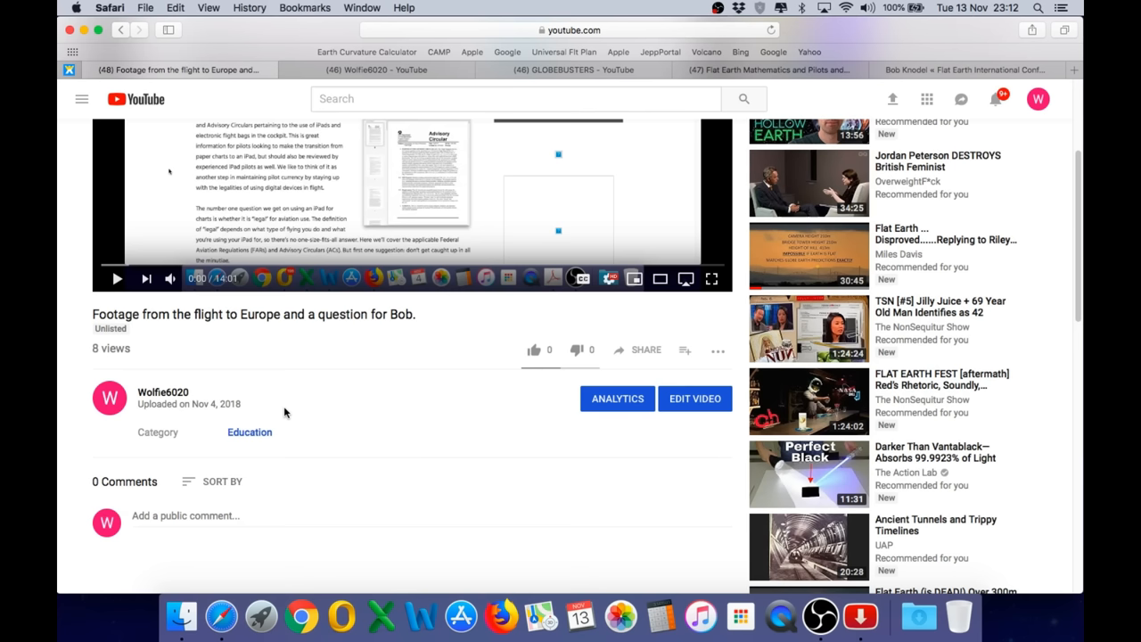
click(962, 70)
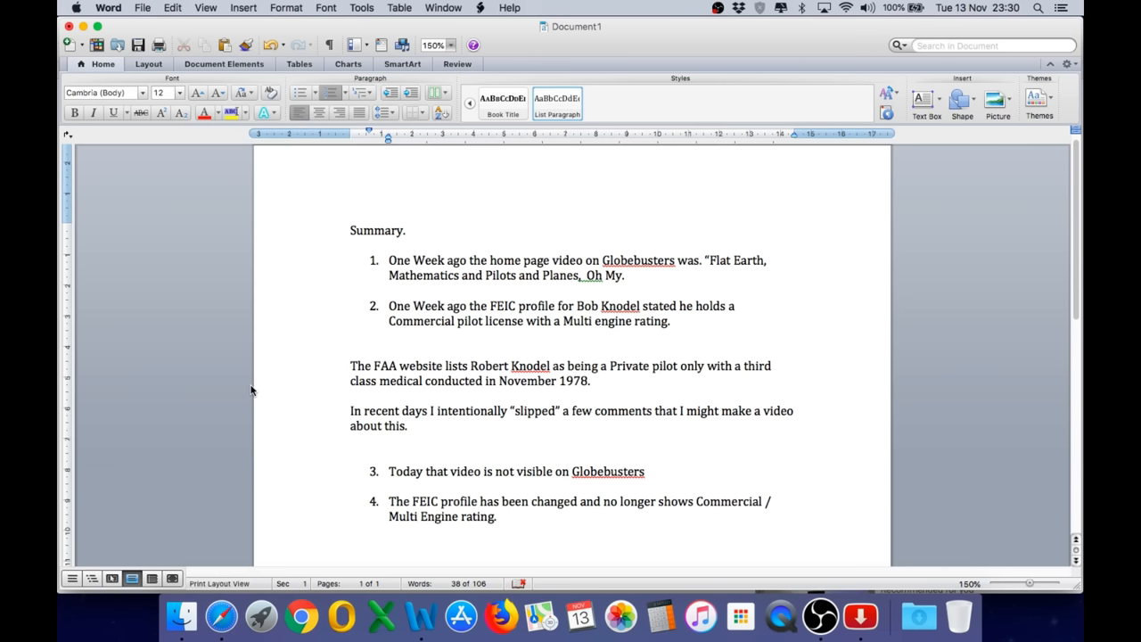
click(524, 321)
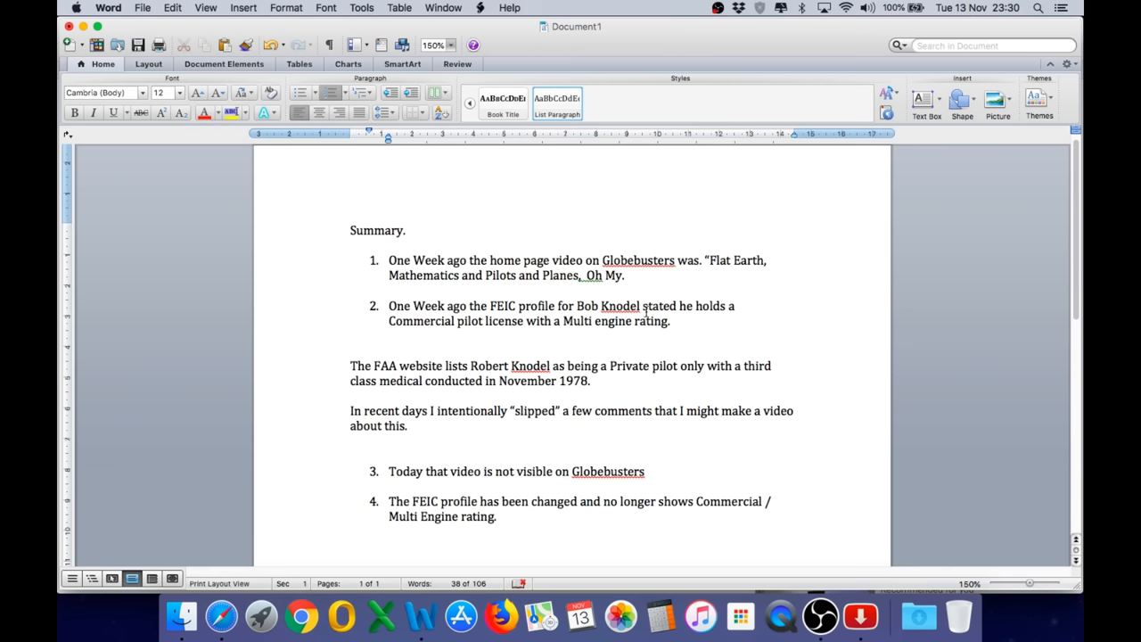
click(221, 615)
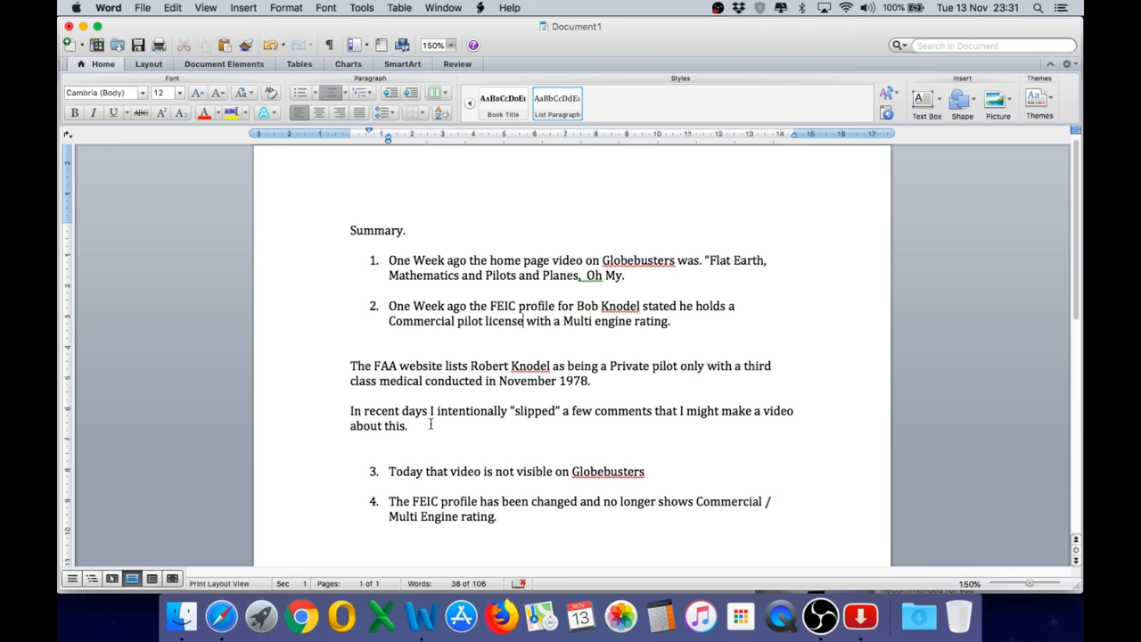
mouse_move(574, 510)
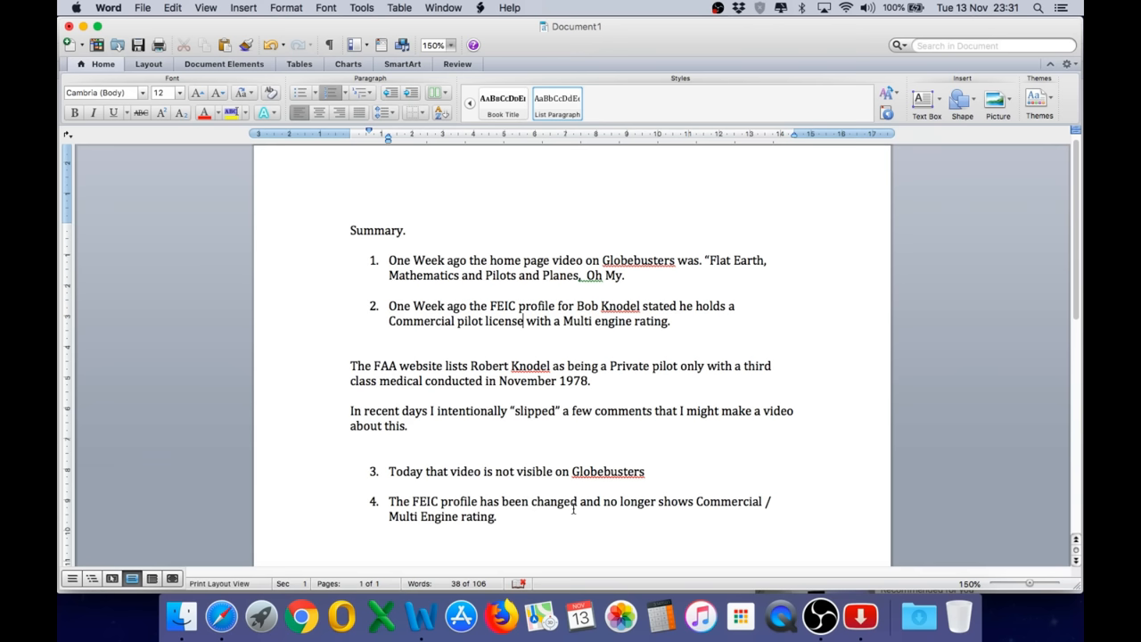
mouse_move(412, 478)
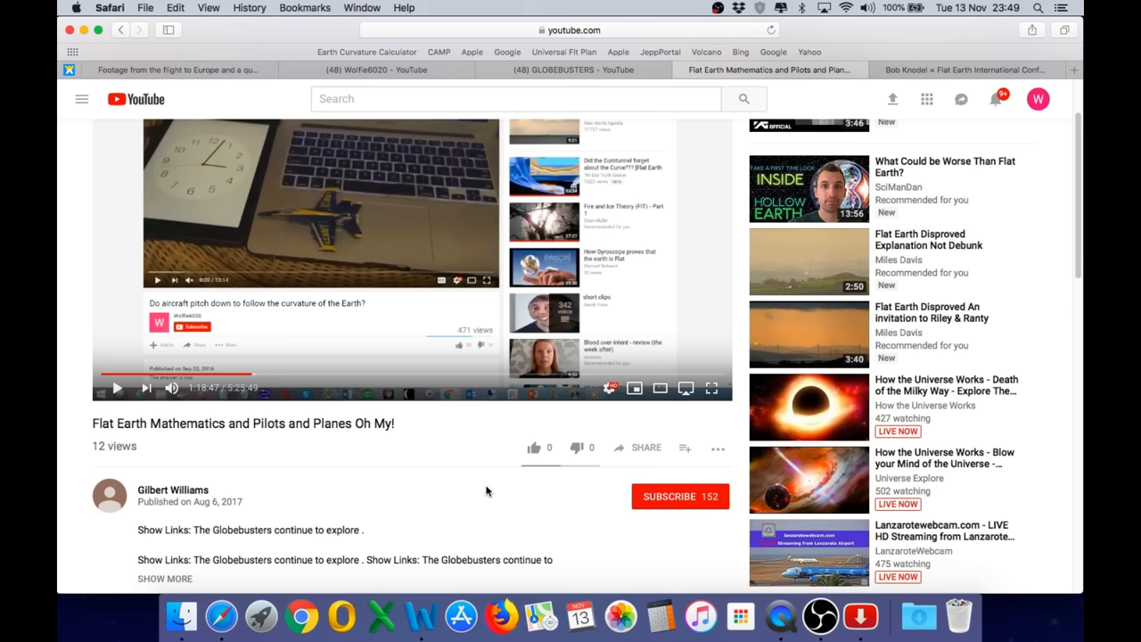
- Switch to the original GLOBEBUSTERS 'Flat Earth - Mathematics and Pilots and Planes - Oh My!' video
click(175, 70)
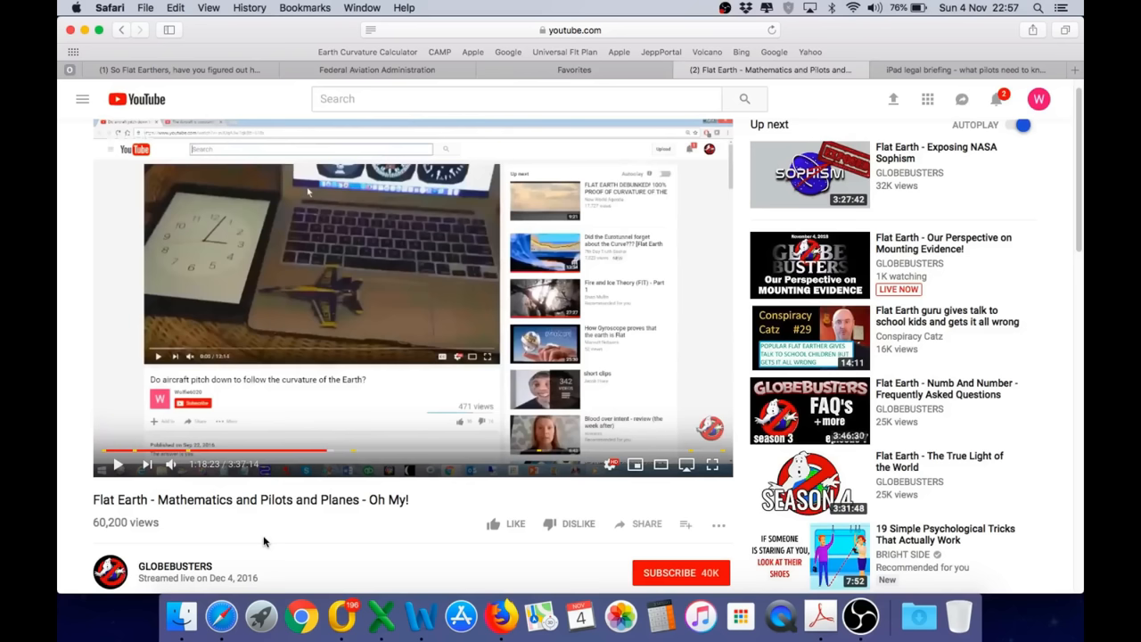
click(117, 464)
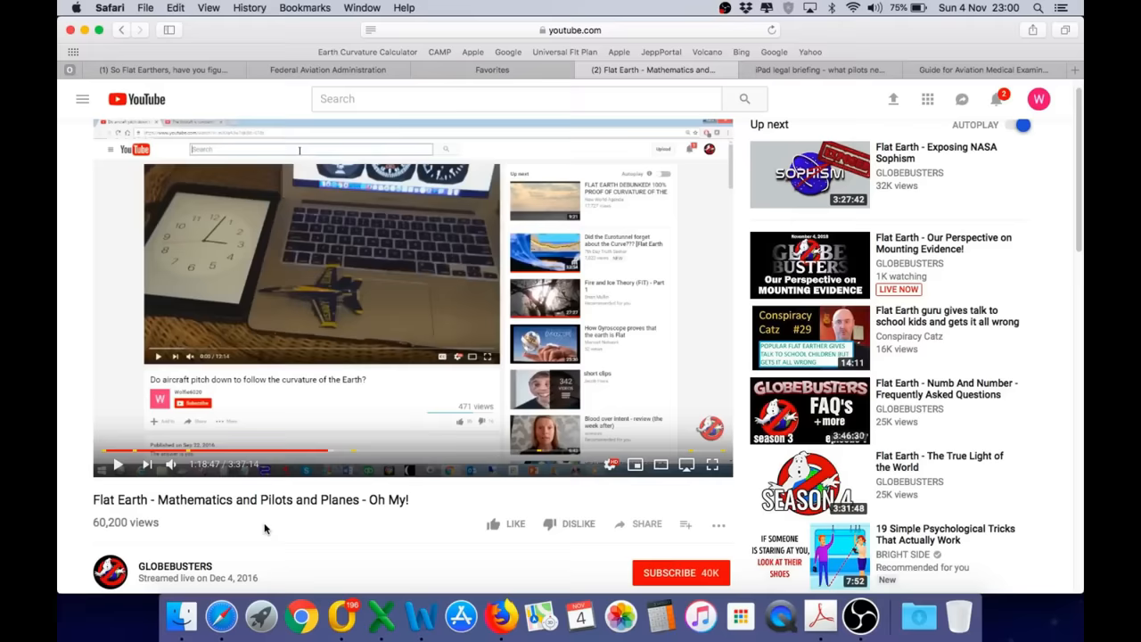
click(328, 70)
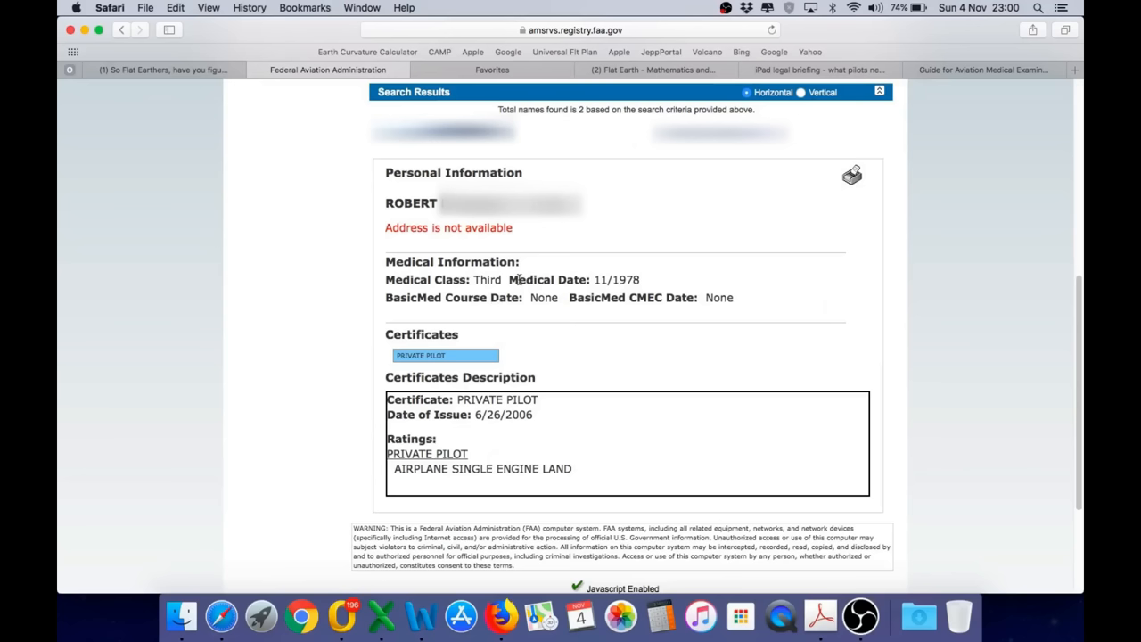
mouse_move(651, 271)
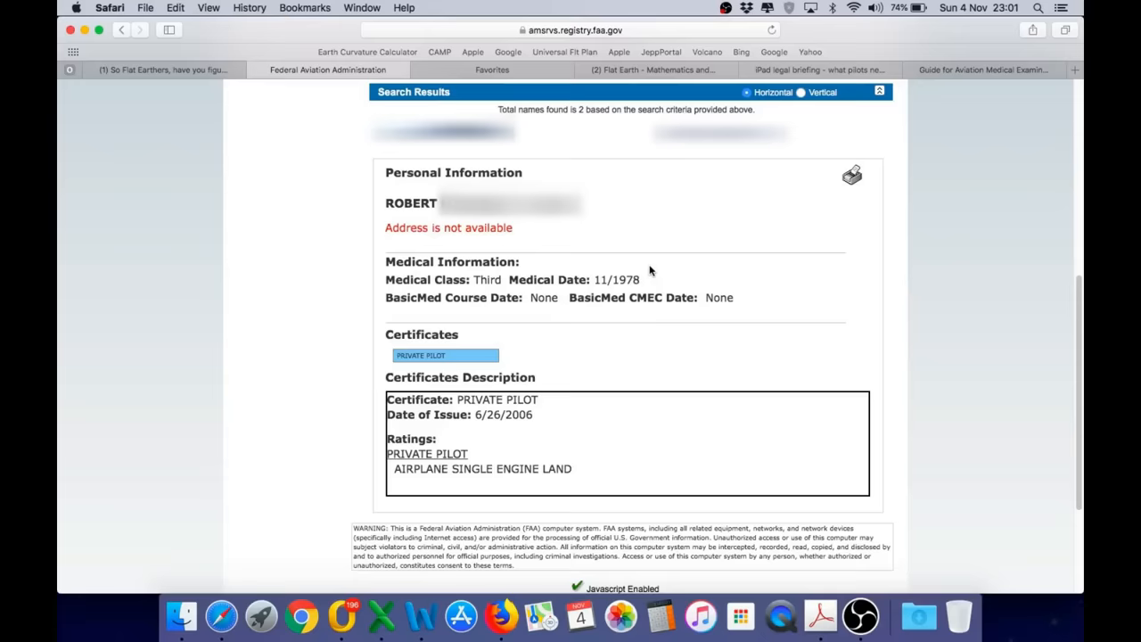
mouse_move(381, 478)
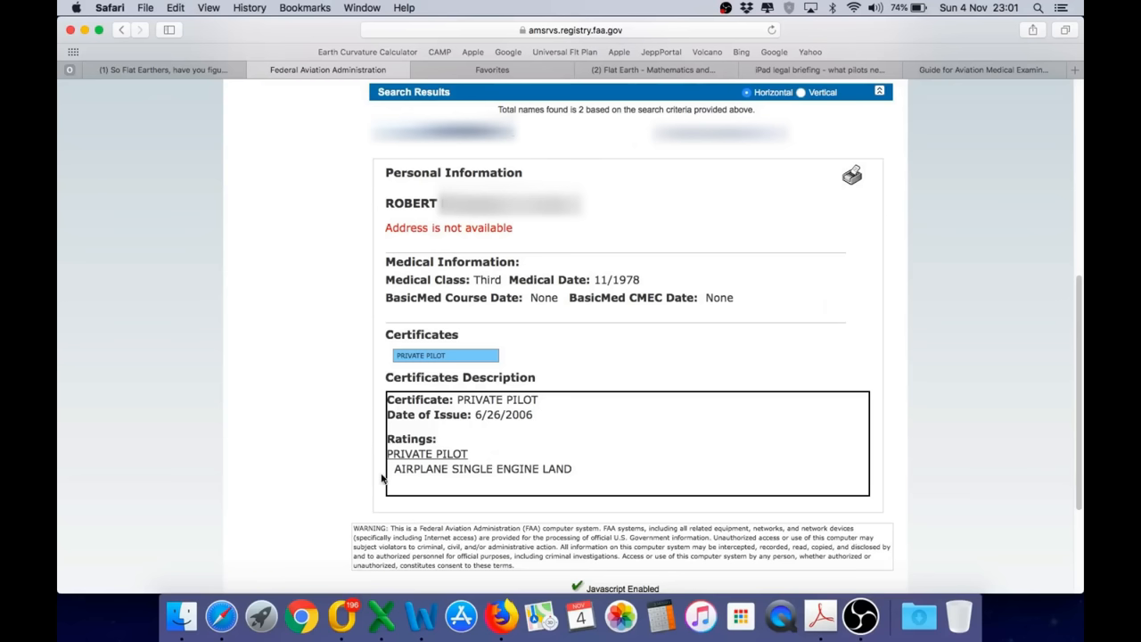
mouse_move(428, 396)
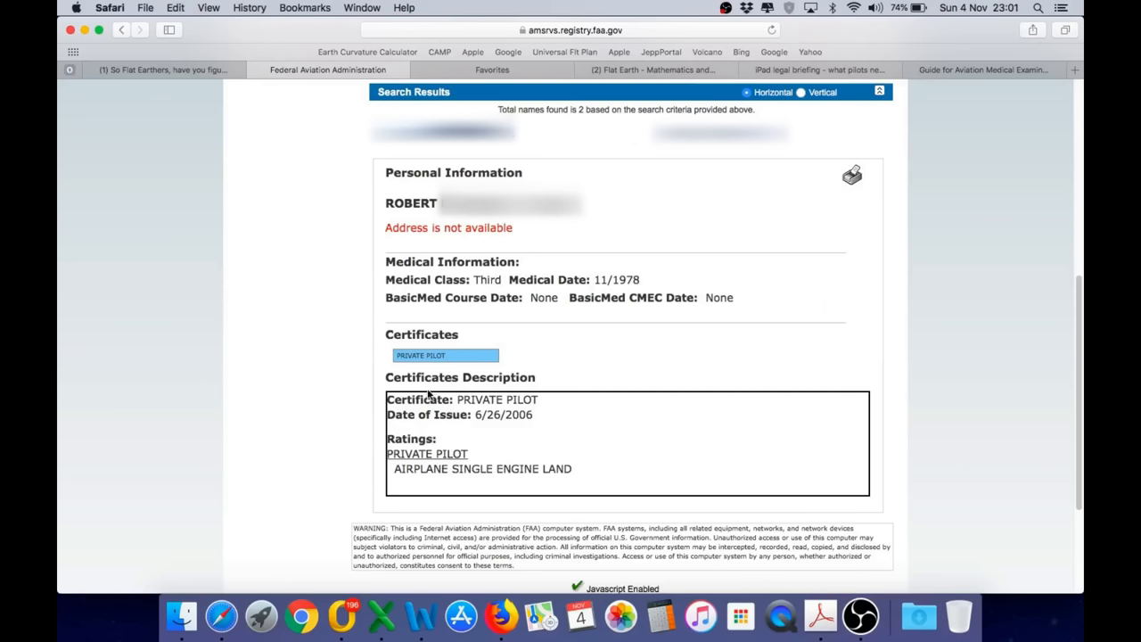
mouse_move(514, 412)
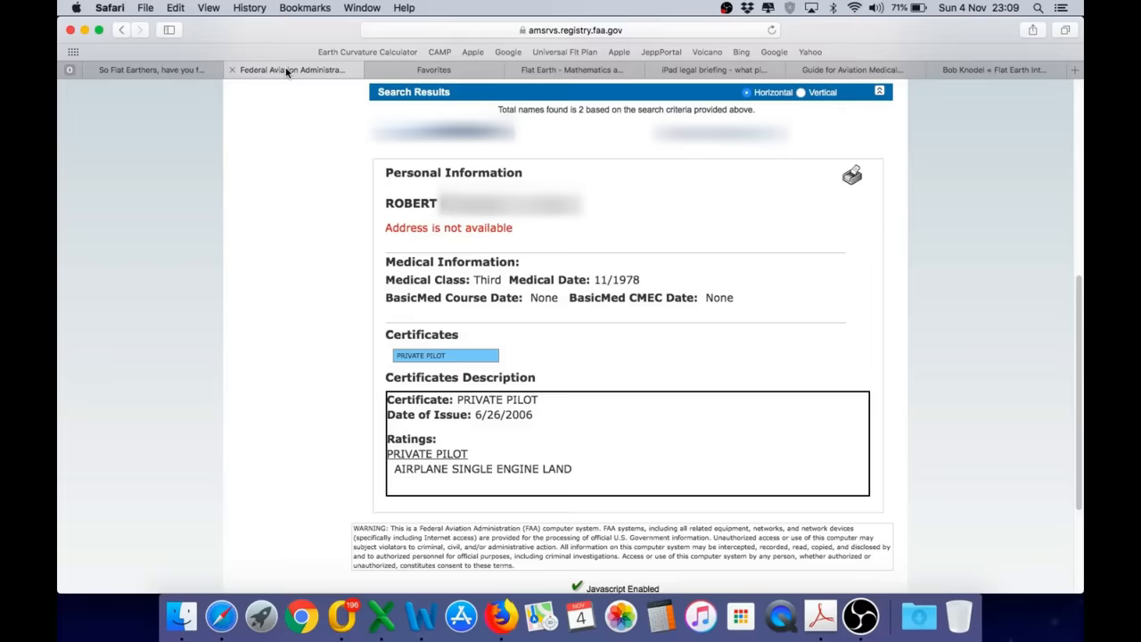
click(853, 70)
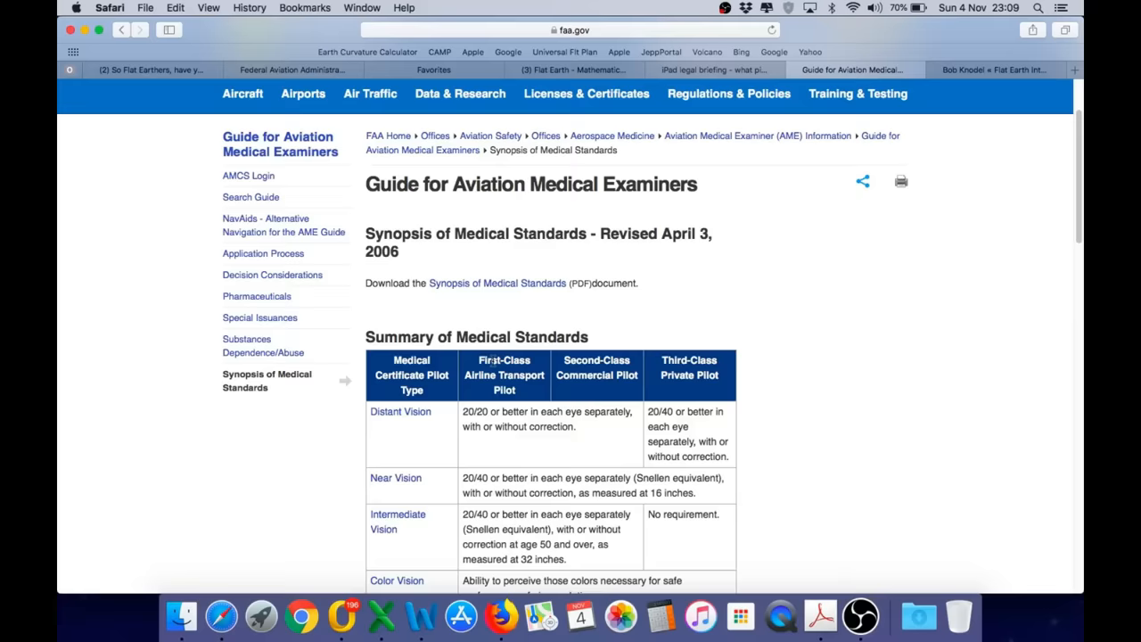
click(991, 70)
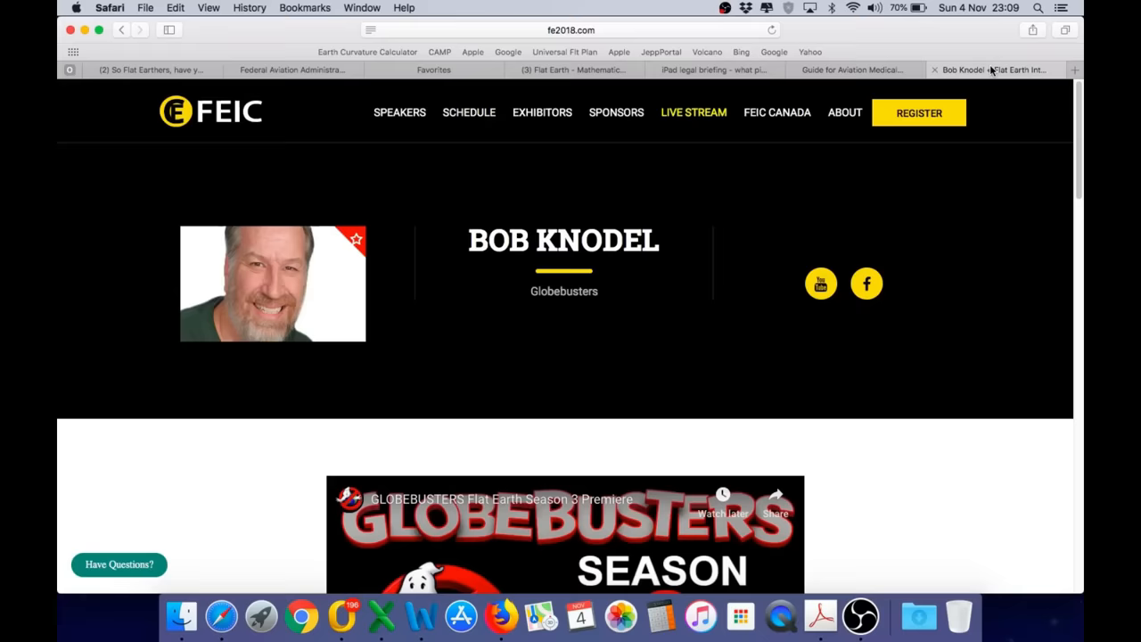
scroll(down, 3)
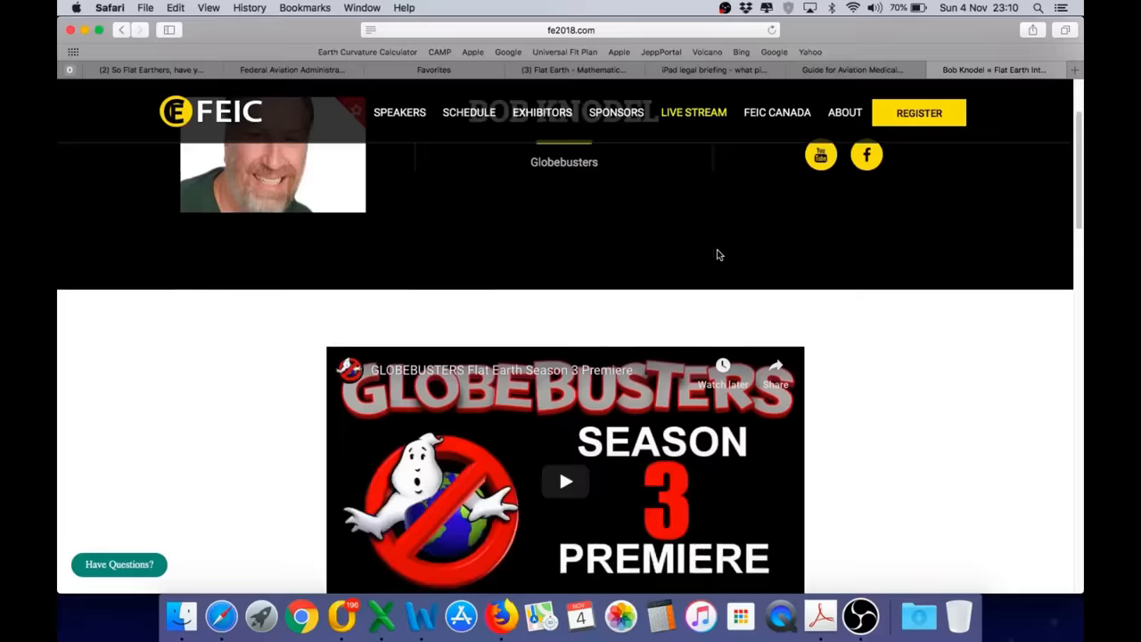
click(289, 70)
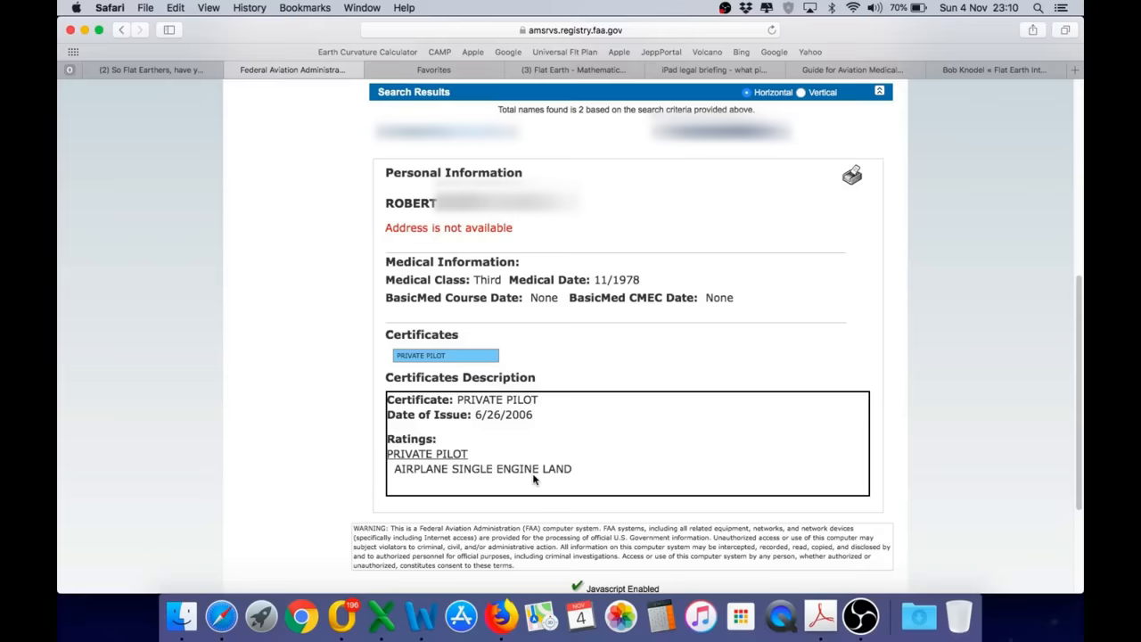
- Pass through the GLOBEBUSTERS channel and pilots video, landing on Bob Knodel's FEIC profile
click(574, 70)
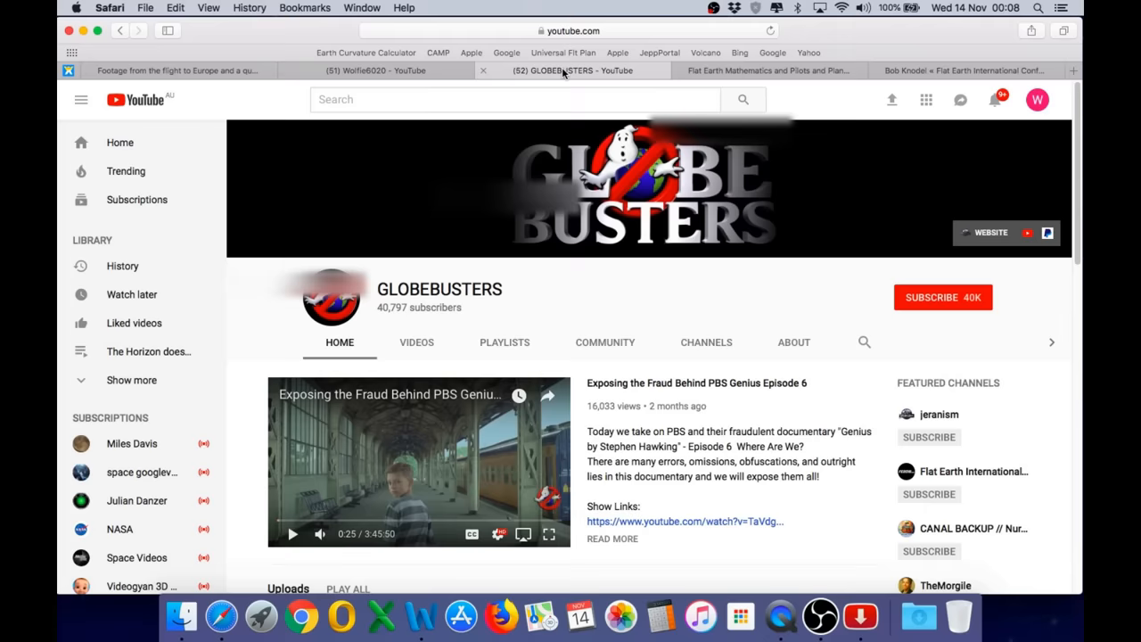
click(767, 71)
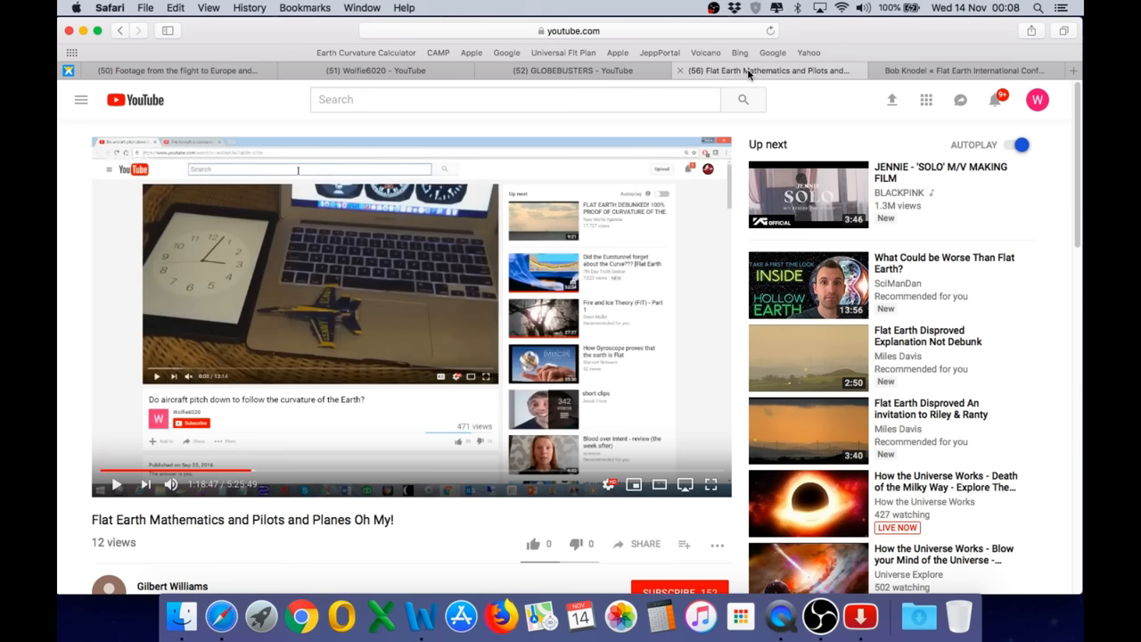
click(962, 71)
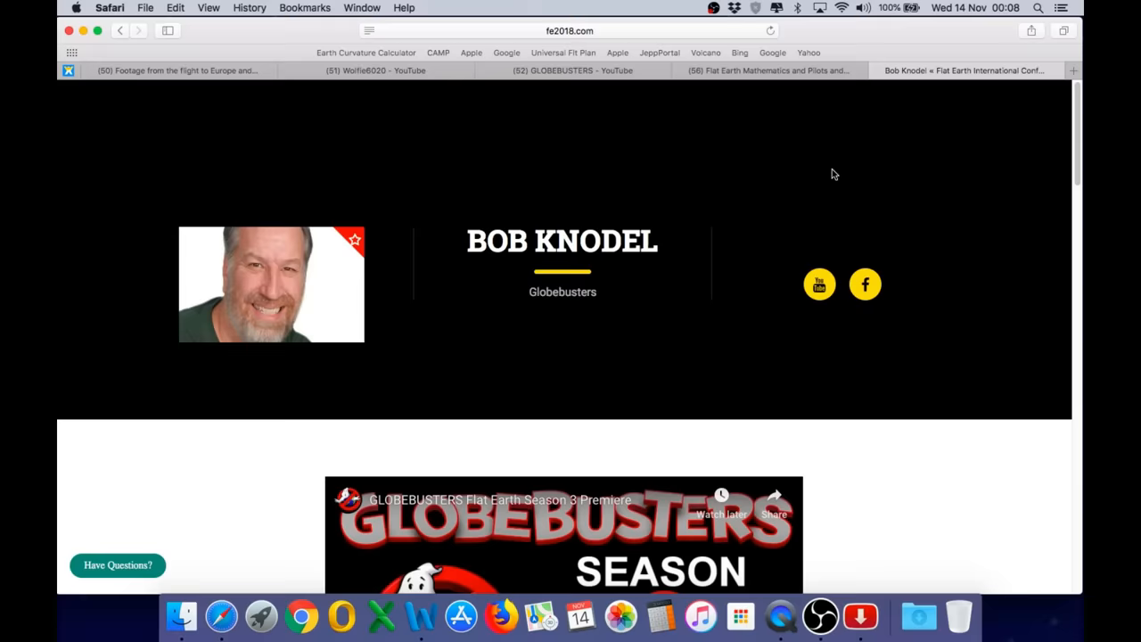
scroll(down, 3)
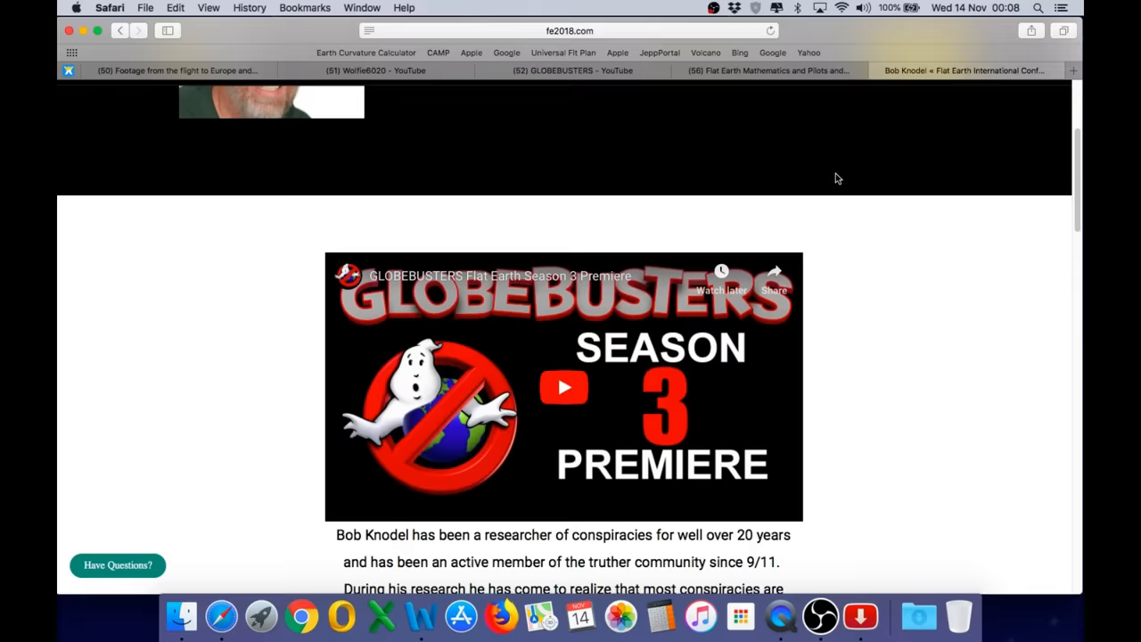
scroll(down, 3)
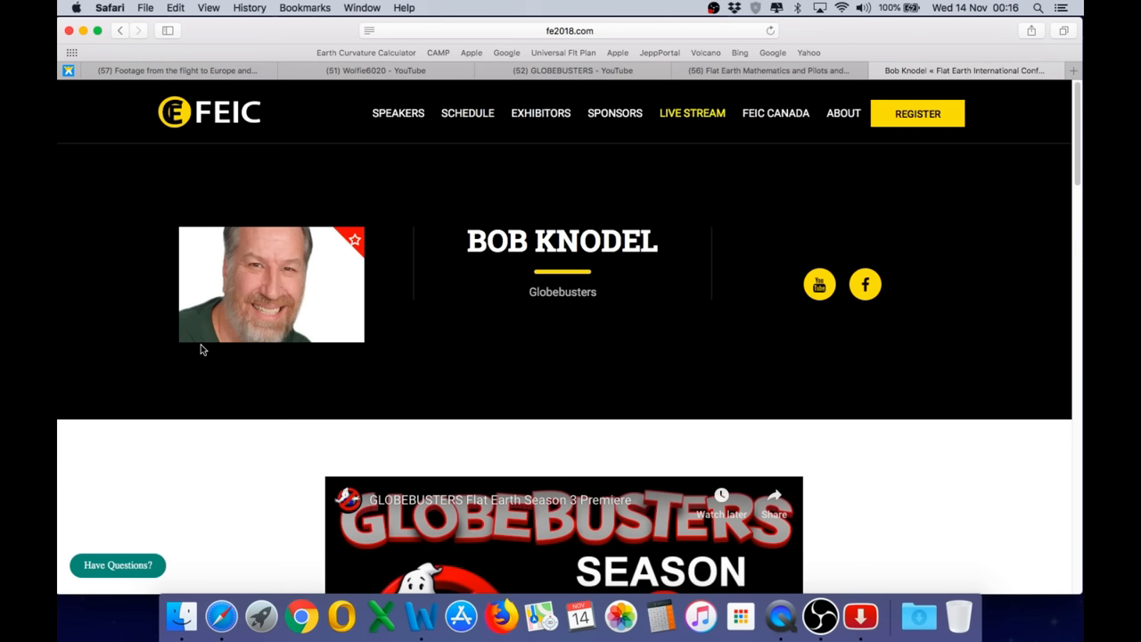
click(769, 71)
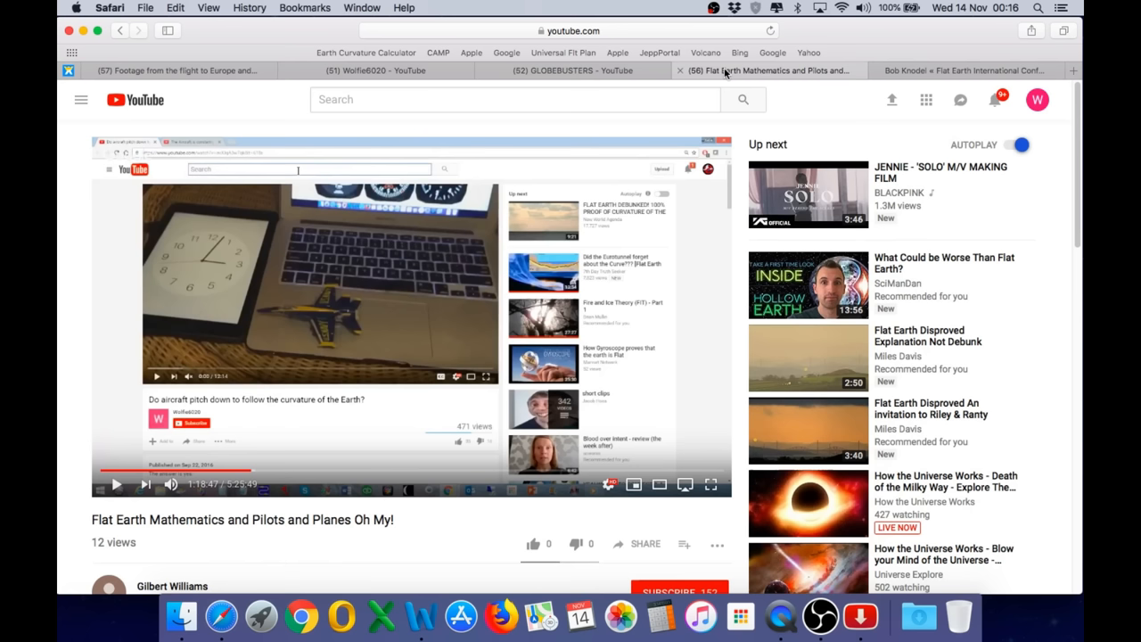
click(963, 71)
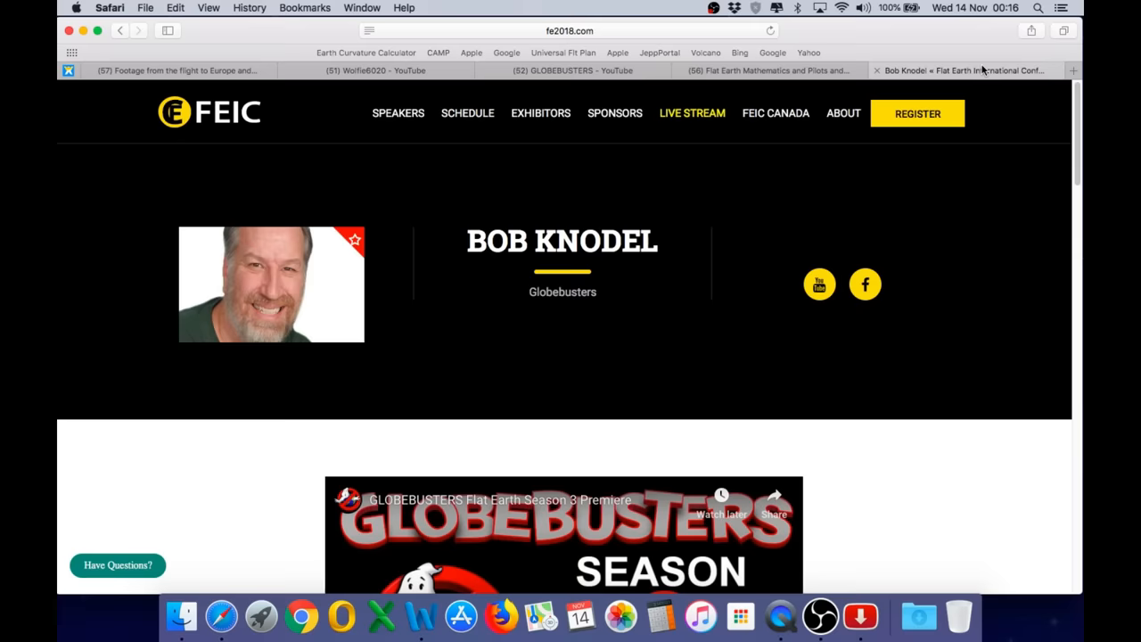
scroll(down, 3)
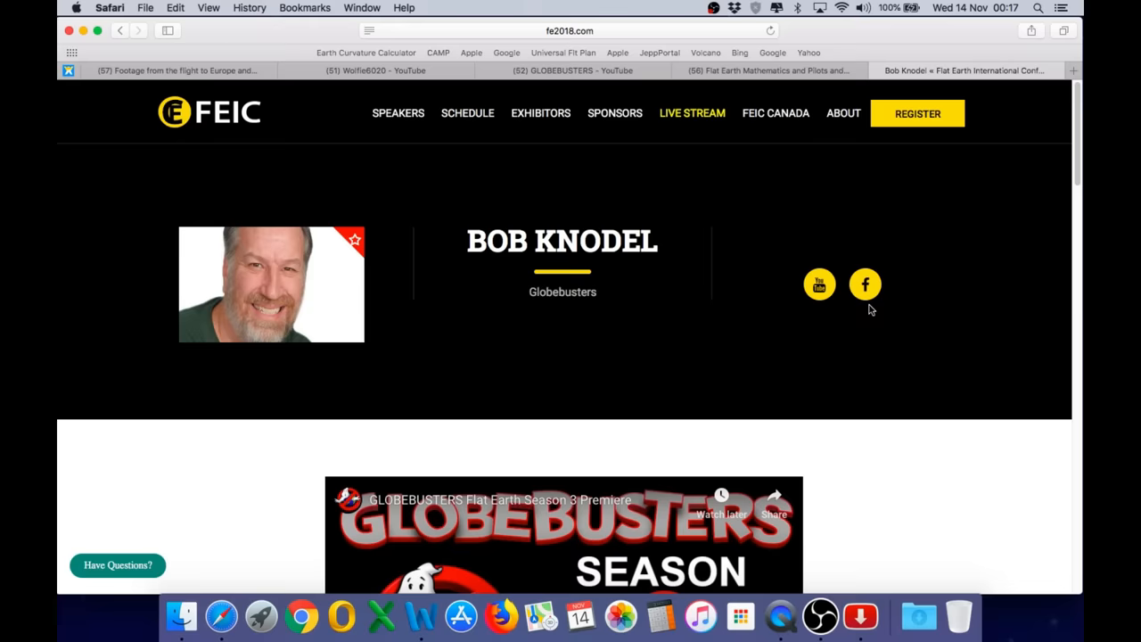
mouse_move(203, 475)
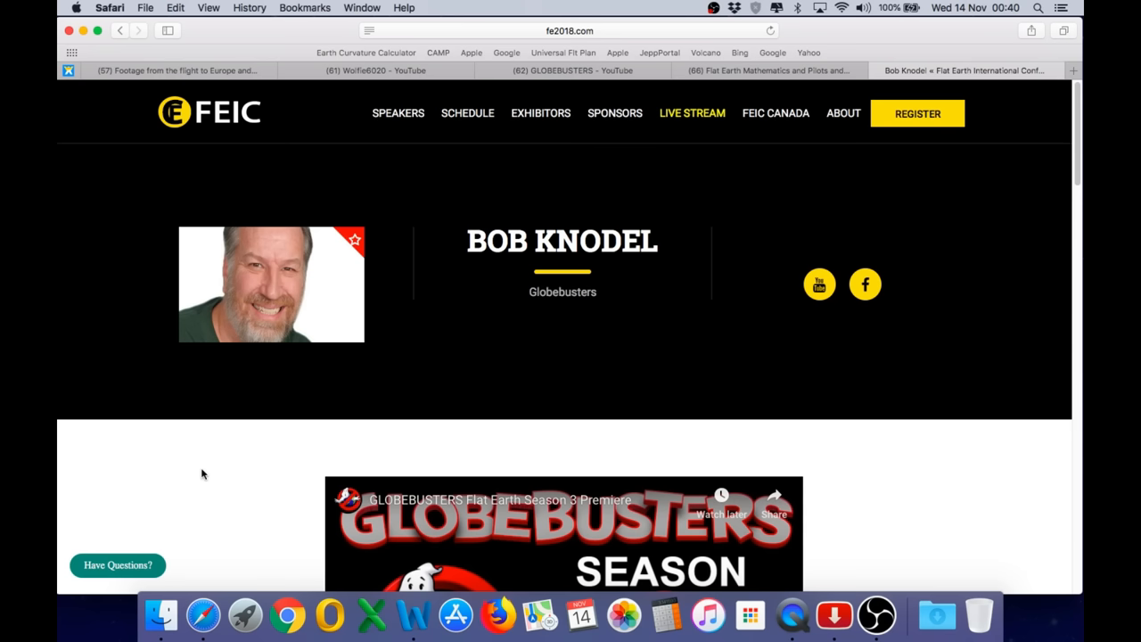